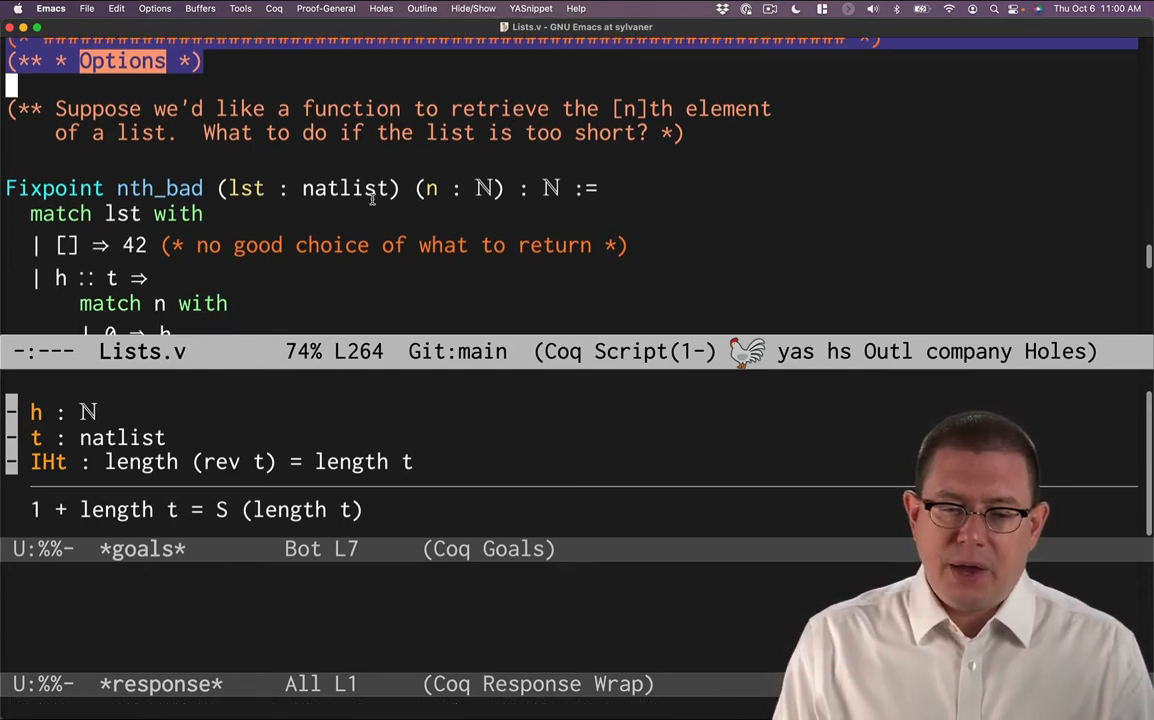
# Scroll past the nth_bad Fixpoint so Coq can process it
pyautogui.scroll(-3)
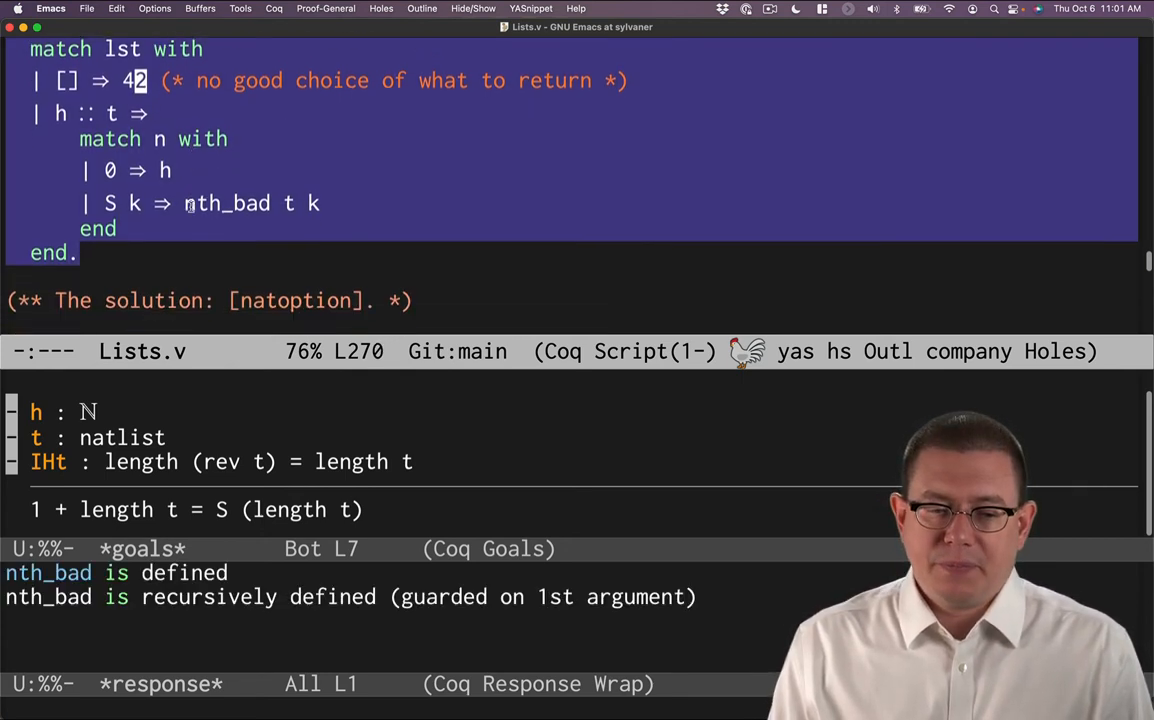
pyautogui.scroll(-3)
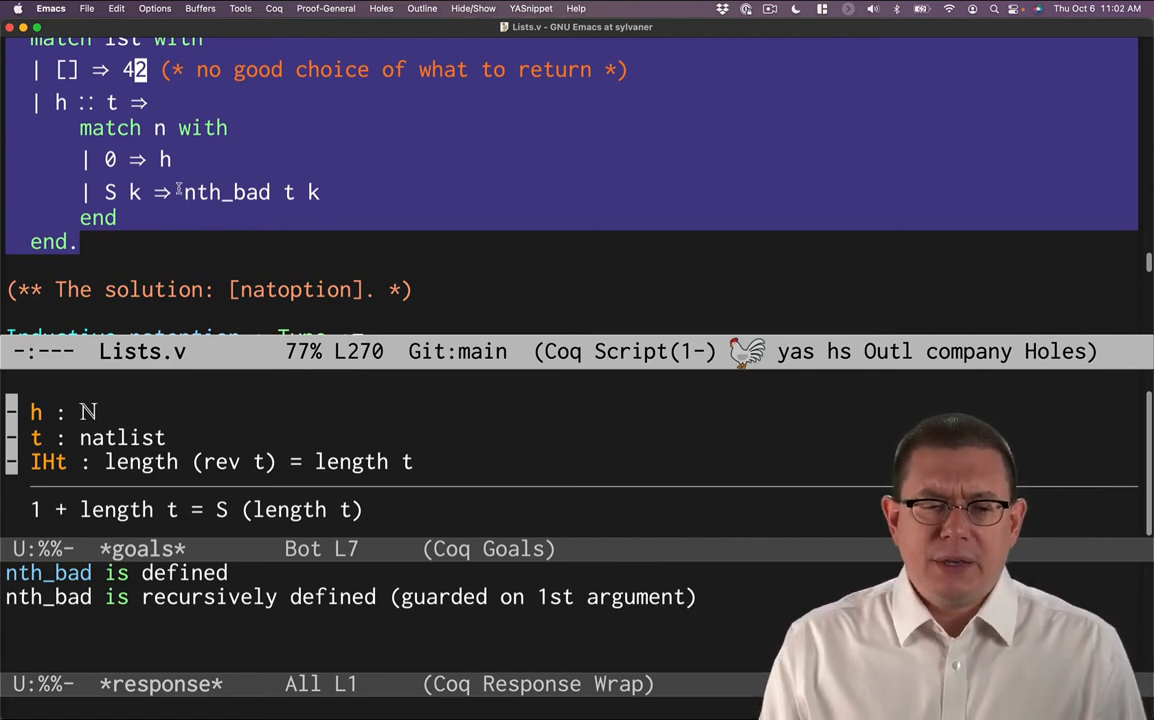
pyautogui.scroll(-3)
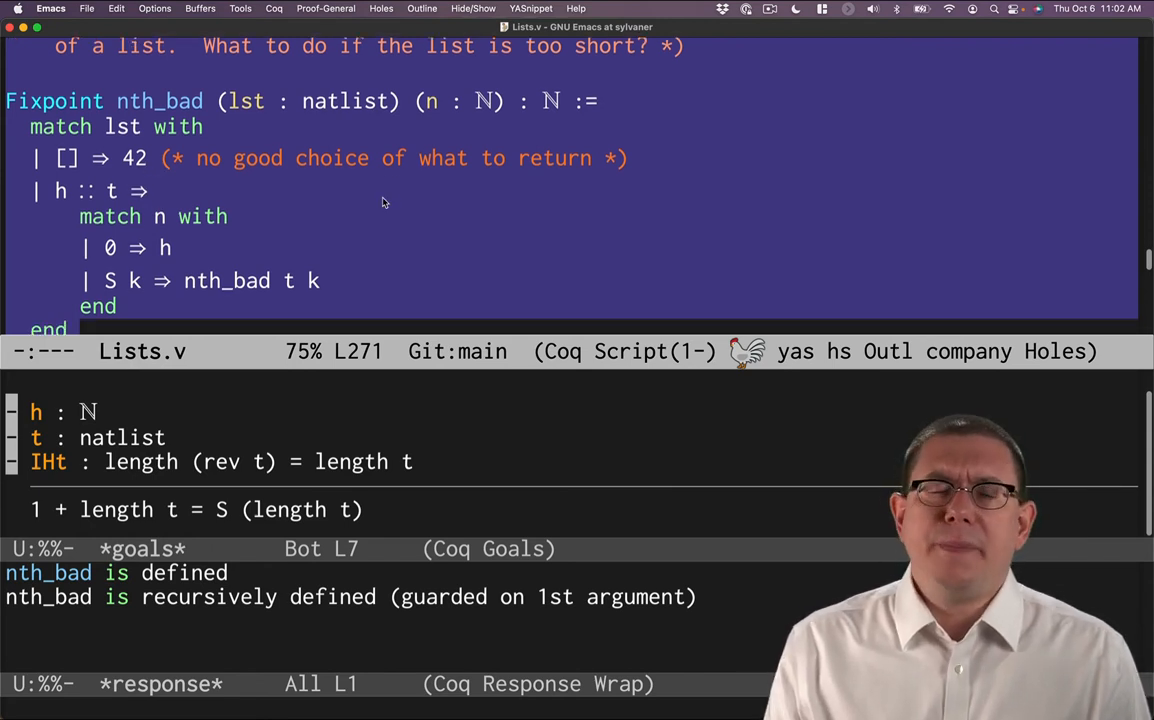
pyautogui.moveTo(350, 225)
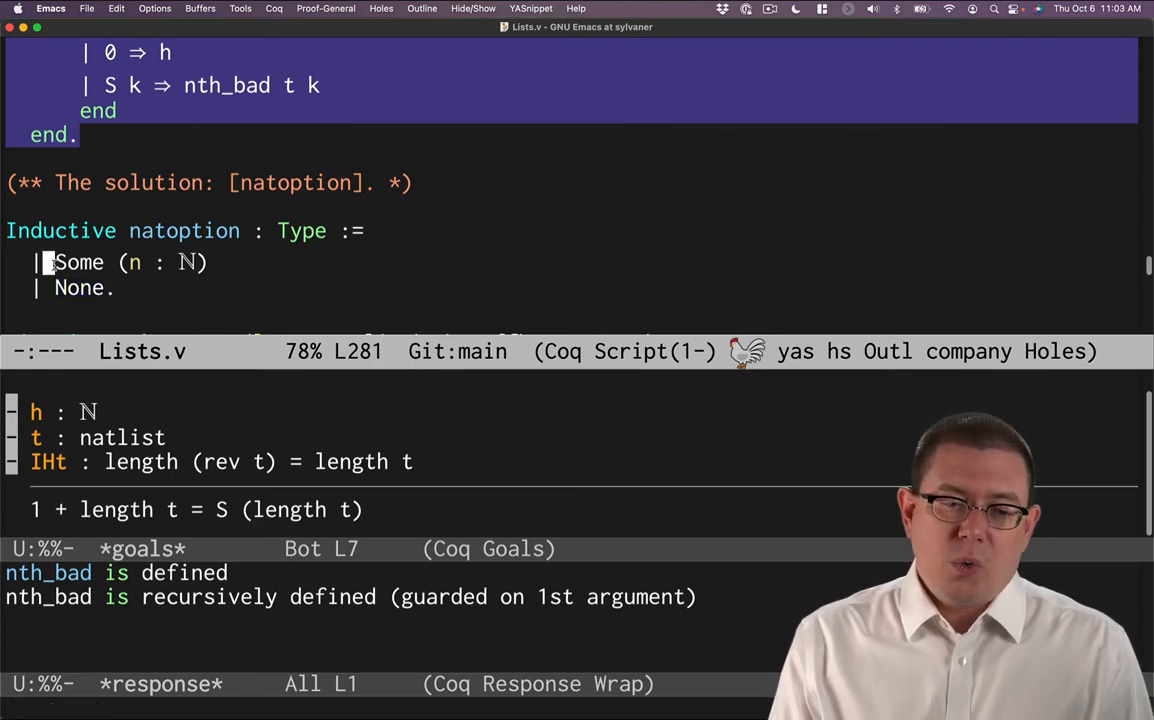
pyautogui.doubleClick(77, 261)
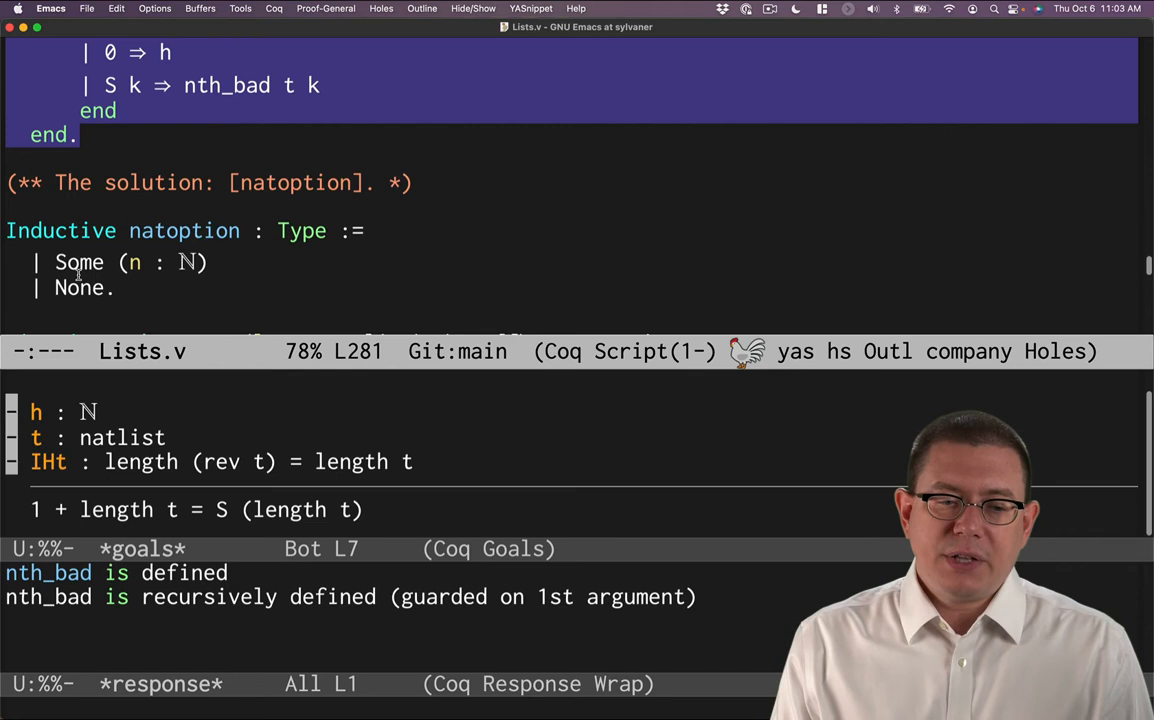
pyautogui.click(90, 288)
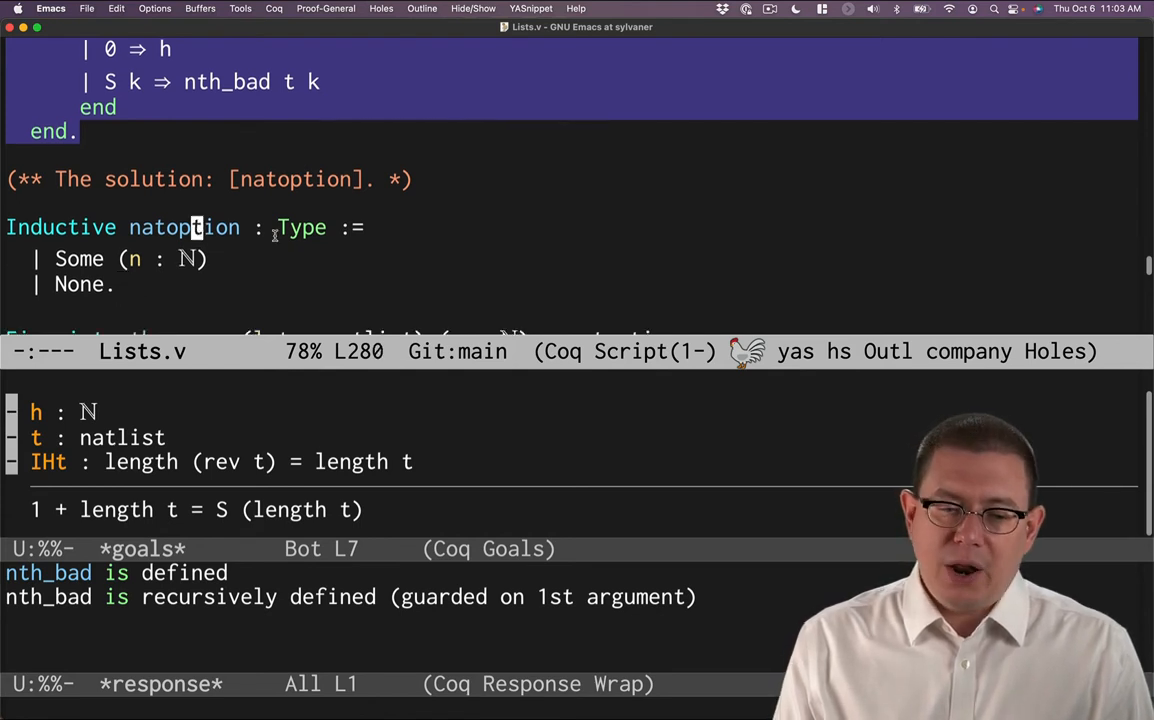
pyautogui.moveTo(295, 235)
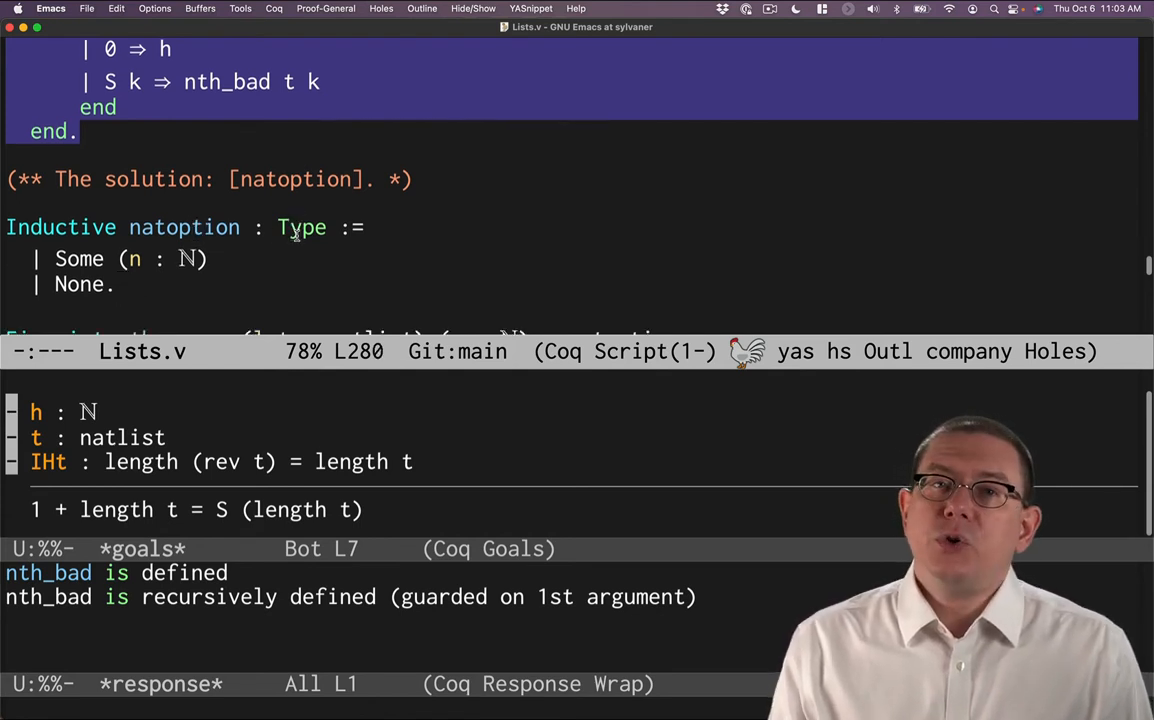
pyautogui.scroll(-3)
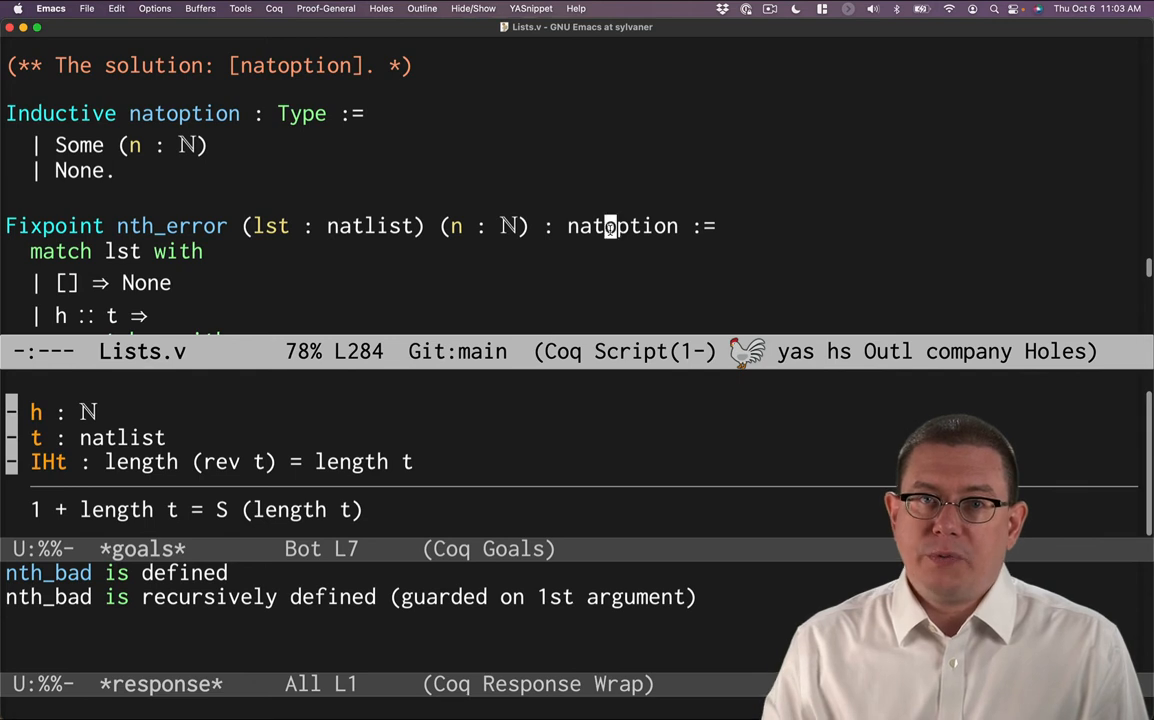
pyautogui.moveTo(490, 270)
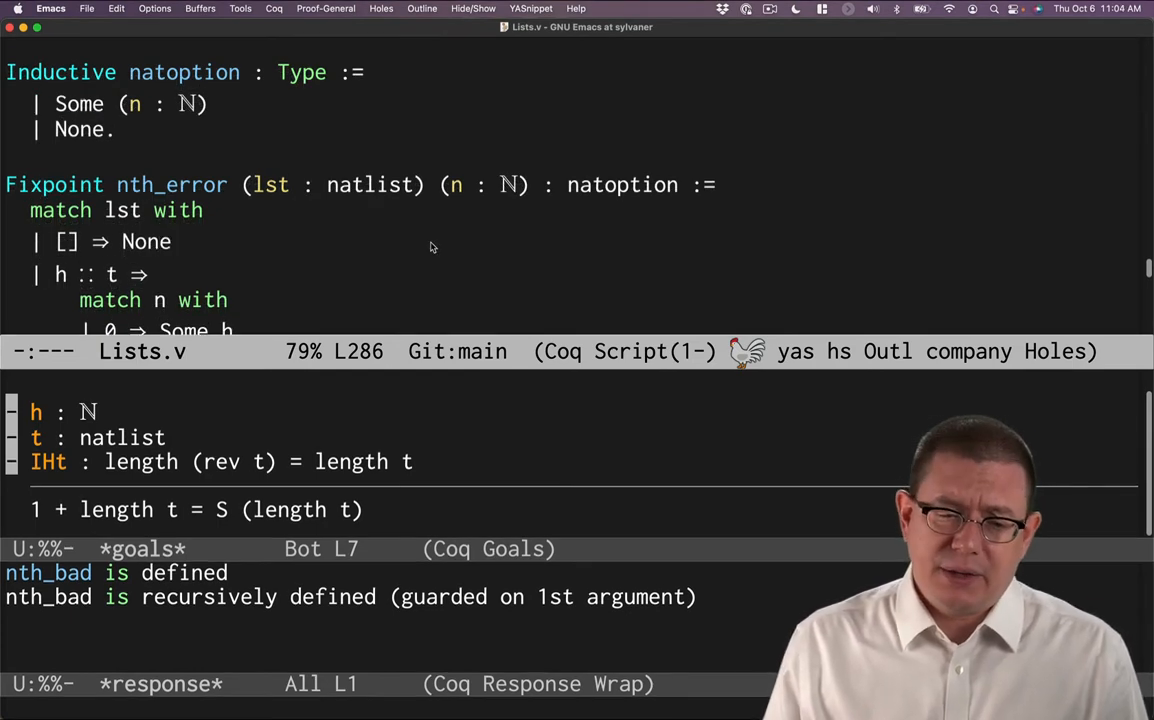
# Place the cursor on nth_error's zero case to change its return value to Some h
pyautogui.click(165, 241)
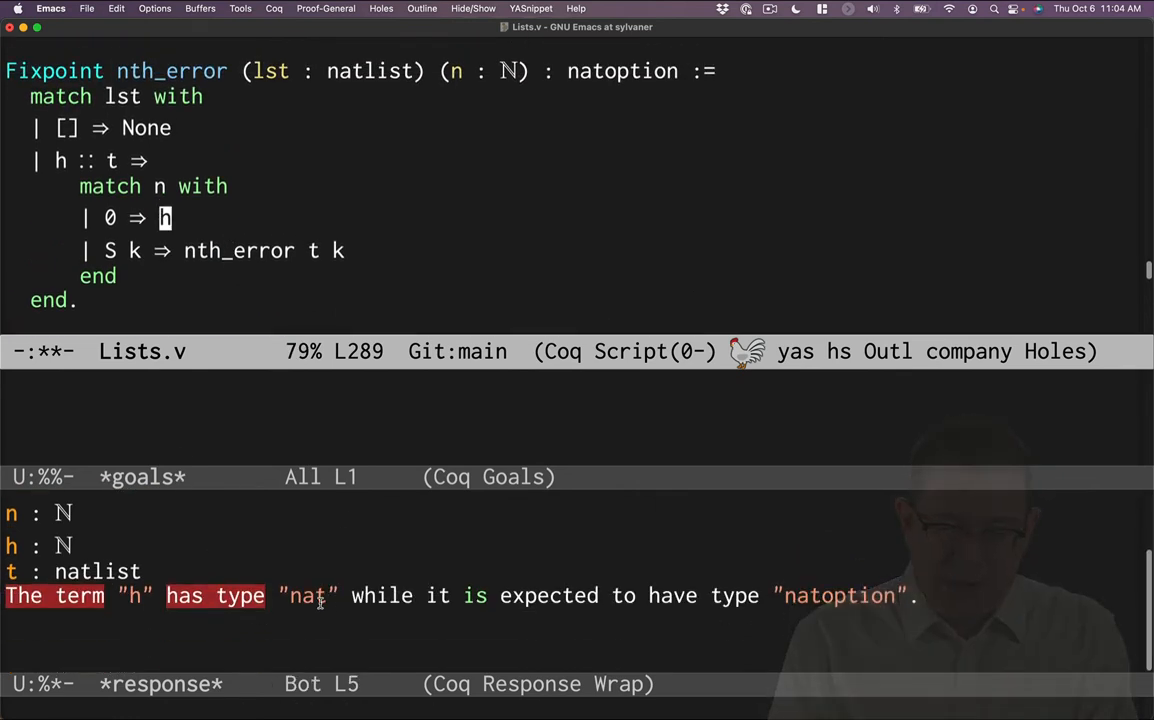
pyautogui.moveTo(567, 595)
pyautogui.write('Some ')
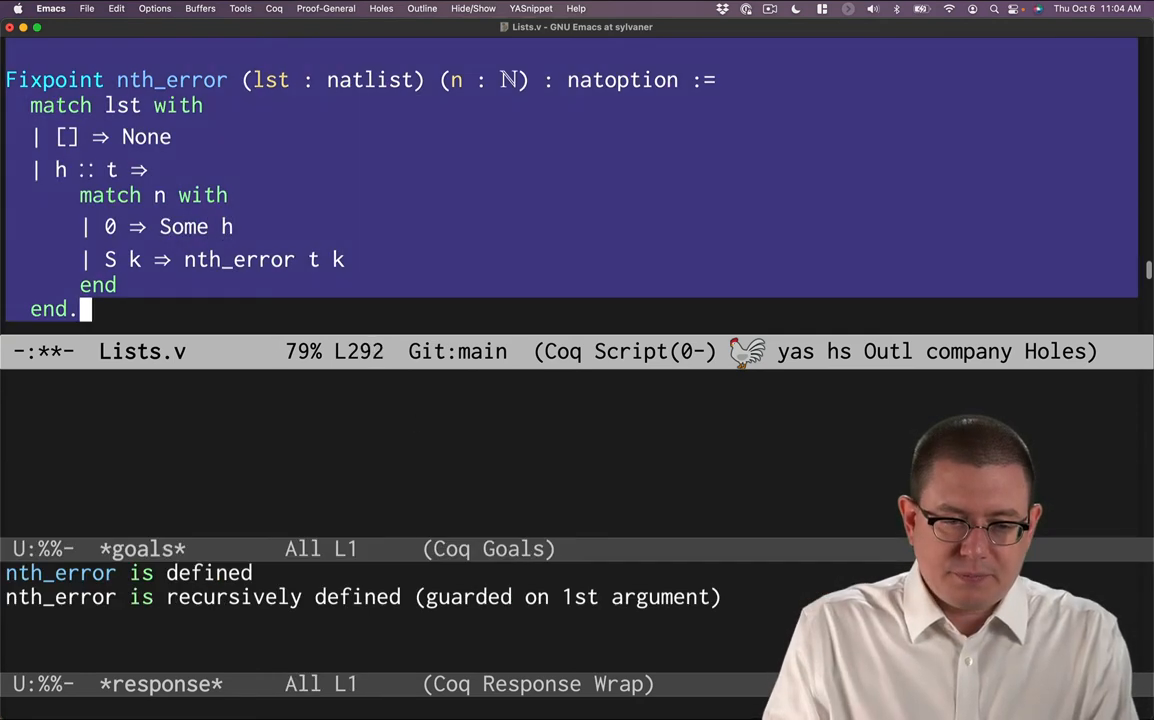
# Process test_nth_error1, checking nth_error [4;5;6;7] 0 = Some 4
pyautogui.click(160, 80)
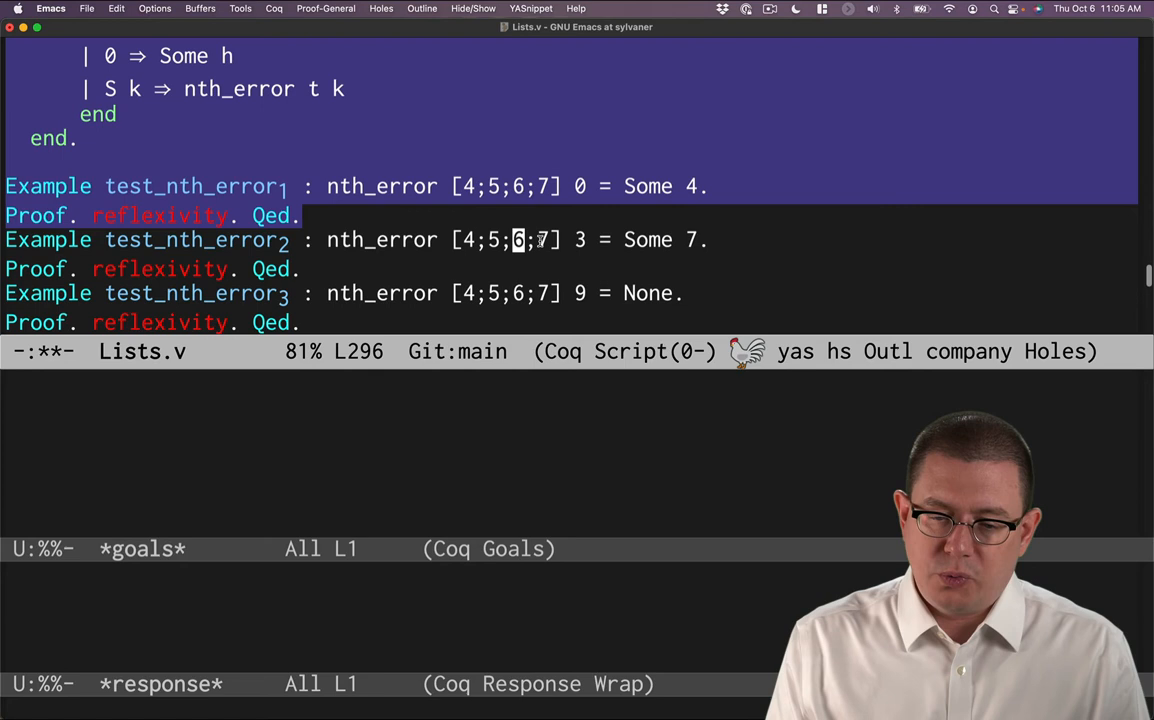
# Check the remaining nth_error tests through index 9, then scroll to nth_error'
pyautogui.click(717, 240)
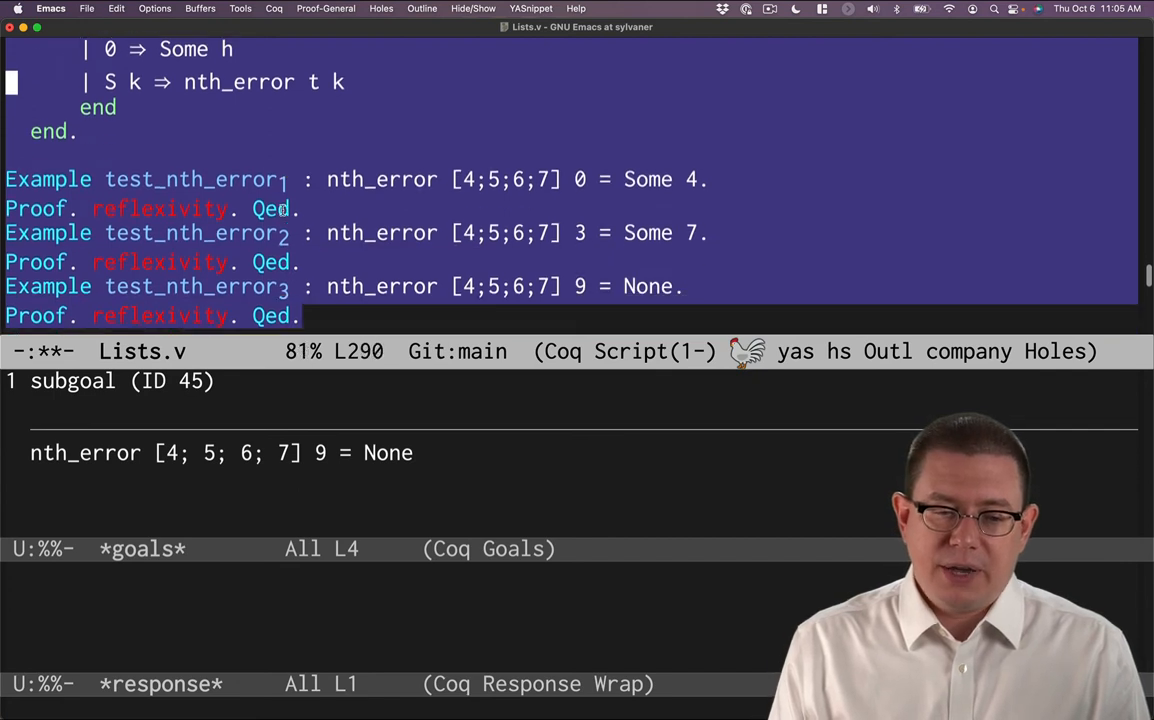
pyautogui.scroll(-3)
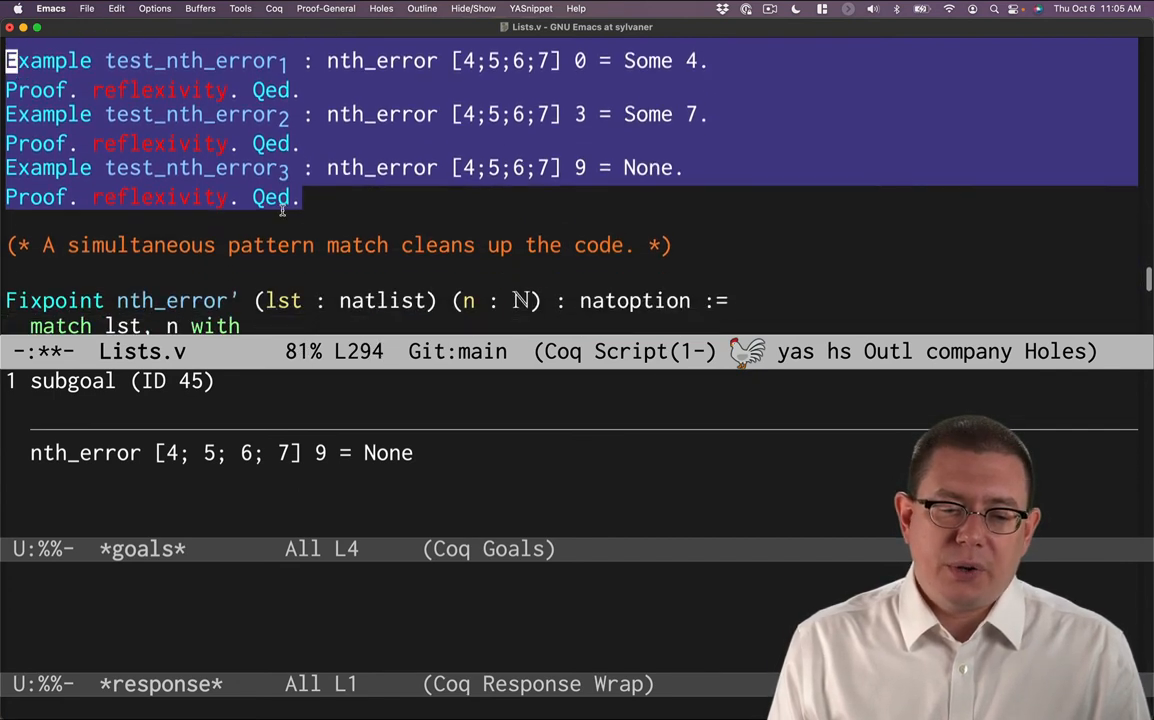
pyautogui.scroll(-3)
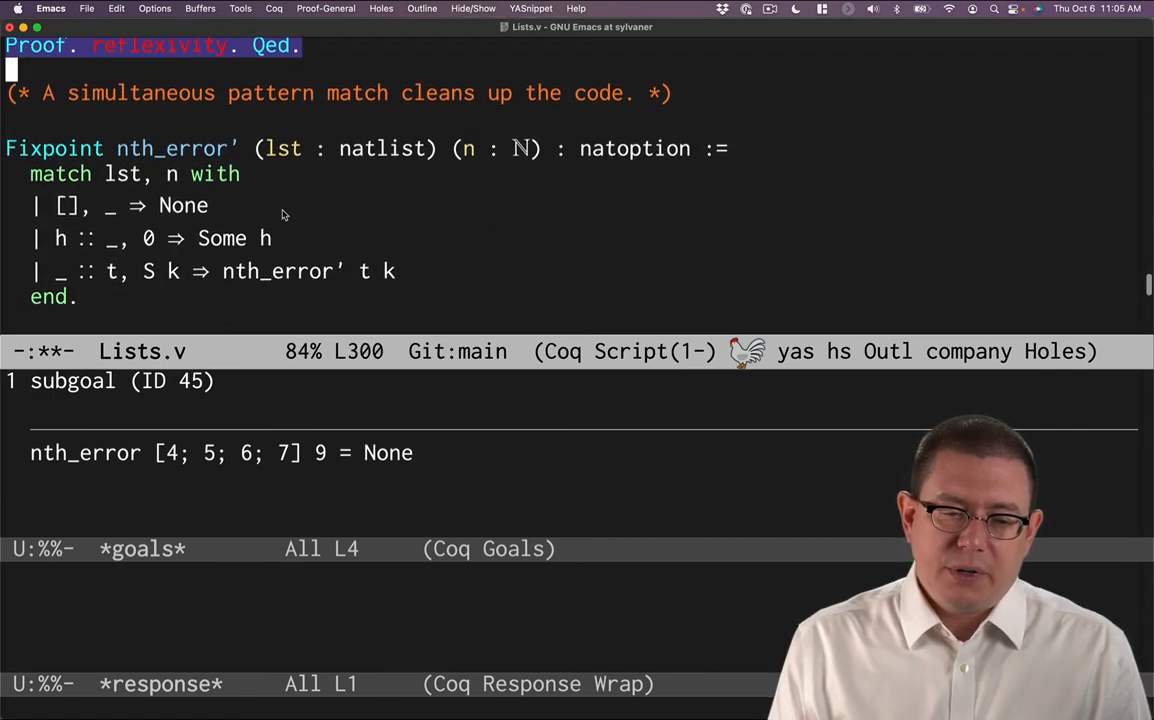